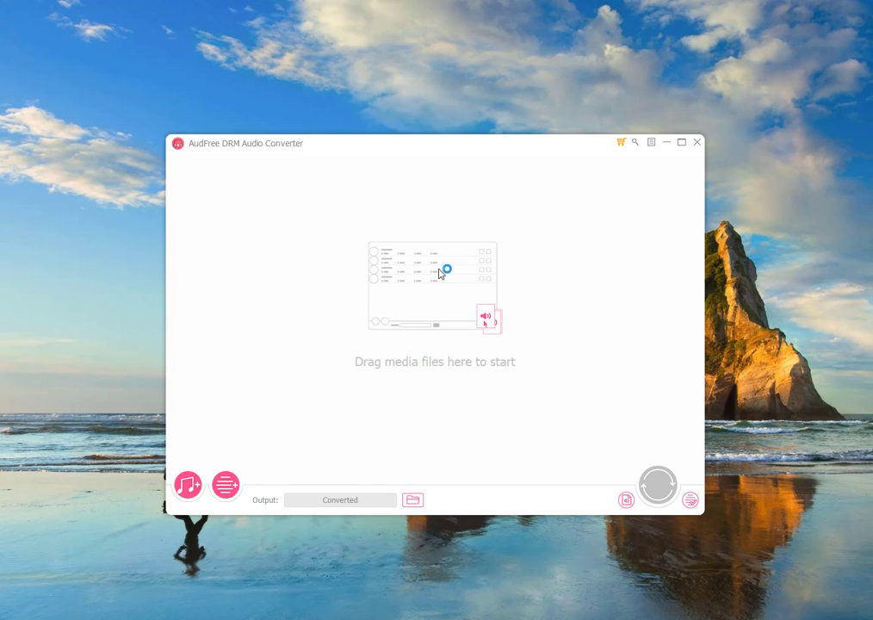
mouse_move(216, 421)
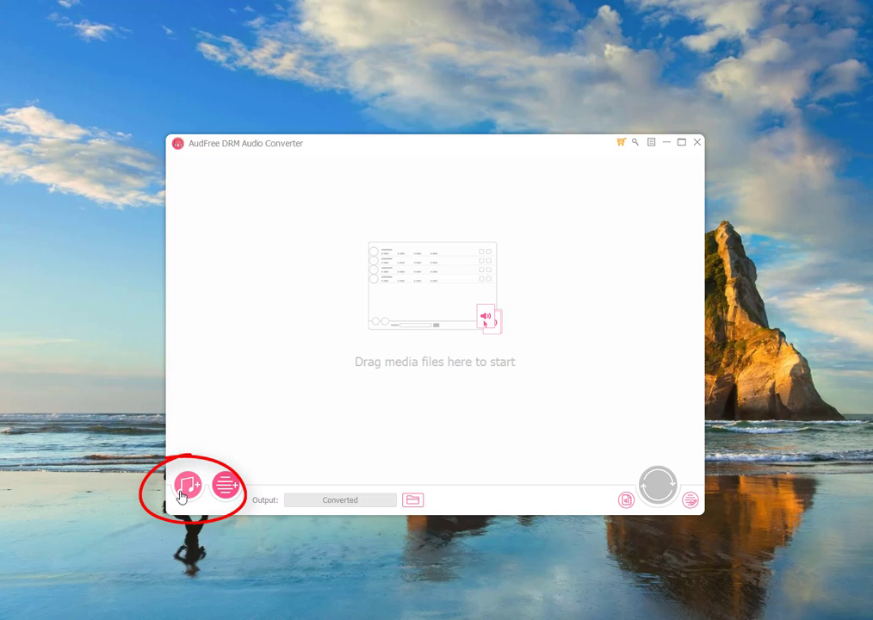
mouse_move(188, 485)
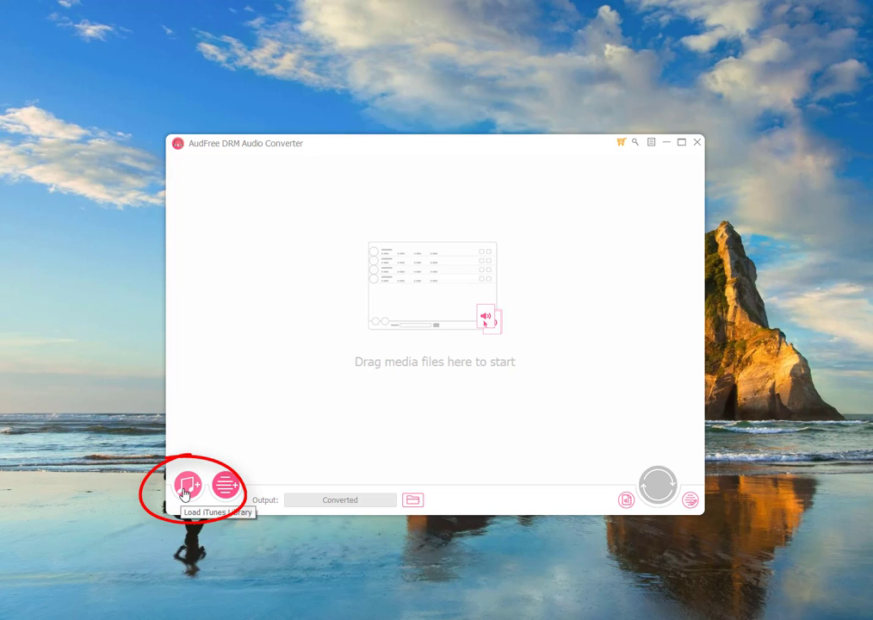
- Add the four selected audiobook tracks from the iTunes library to the conversion list
left_click(188, 484)
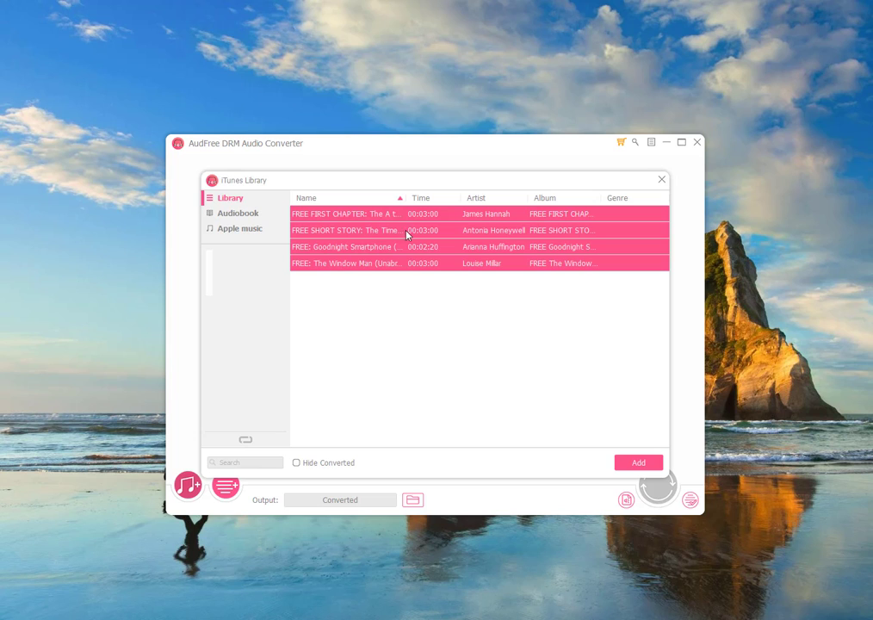
left_click(637, 461)
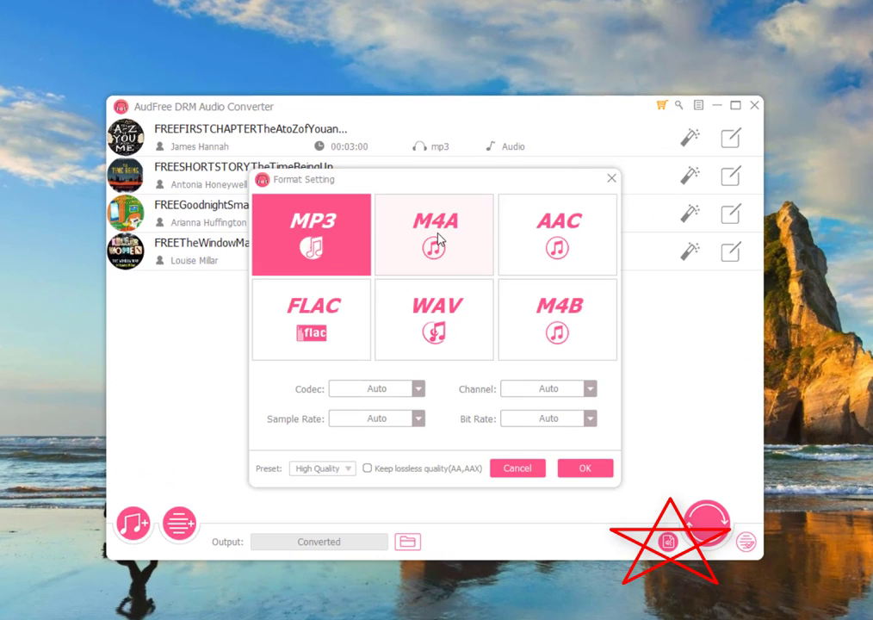
- Choose AAC format with AAC codec, 5.1 Surround, 44100 Hz sample rate and 320 kbps bit rate
left_click(559, 319)
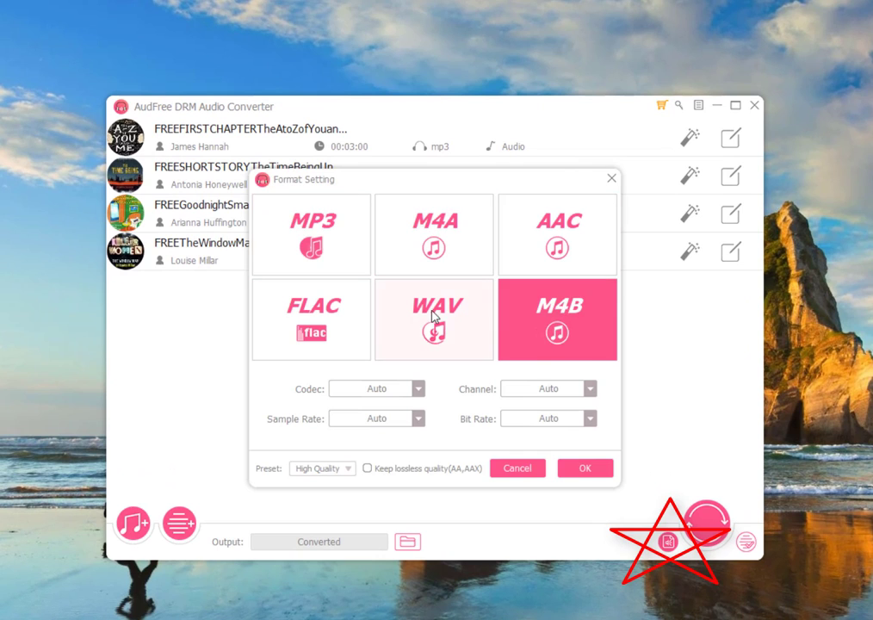
left_click(558, 235)
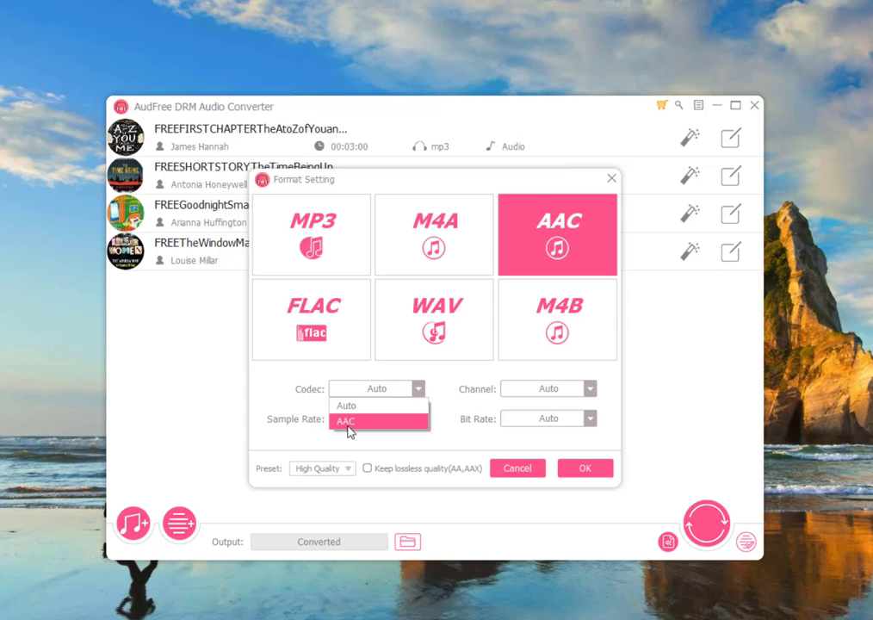
left_click(348, 420)
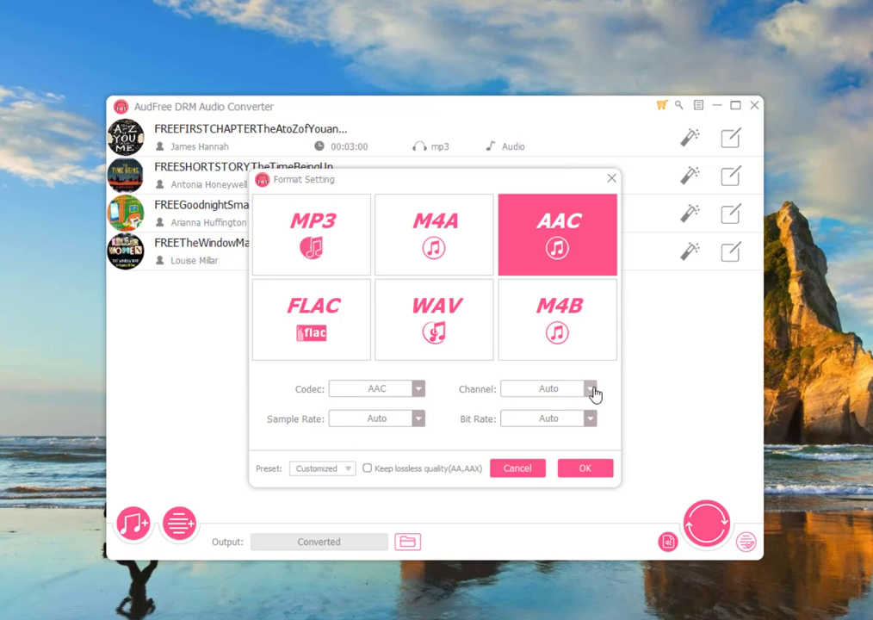
left_click(591, 389)
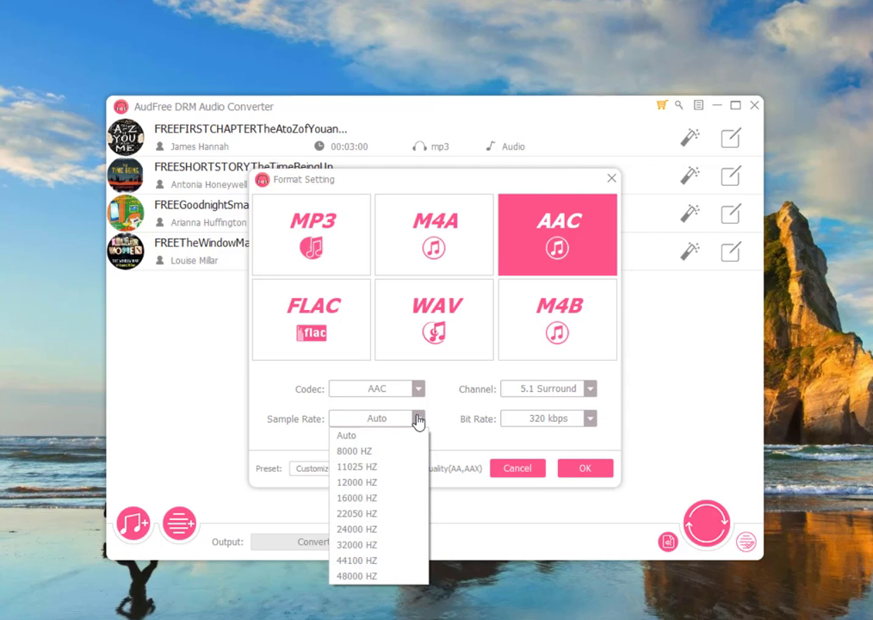
left_click(356, 560)
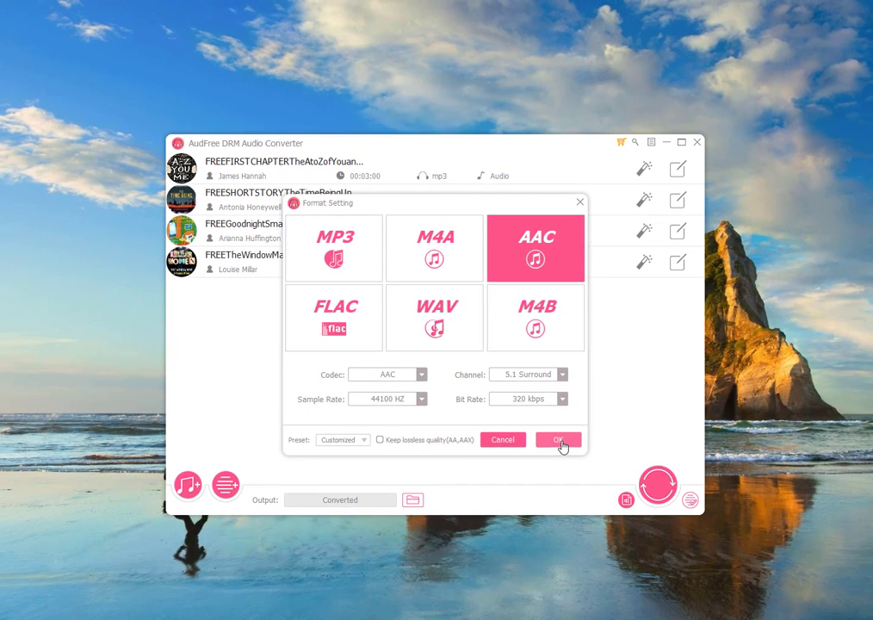
left_click(558, 440)
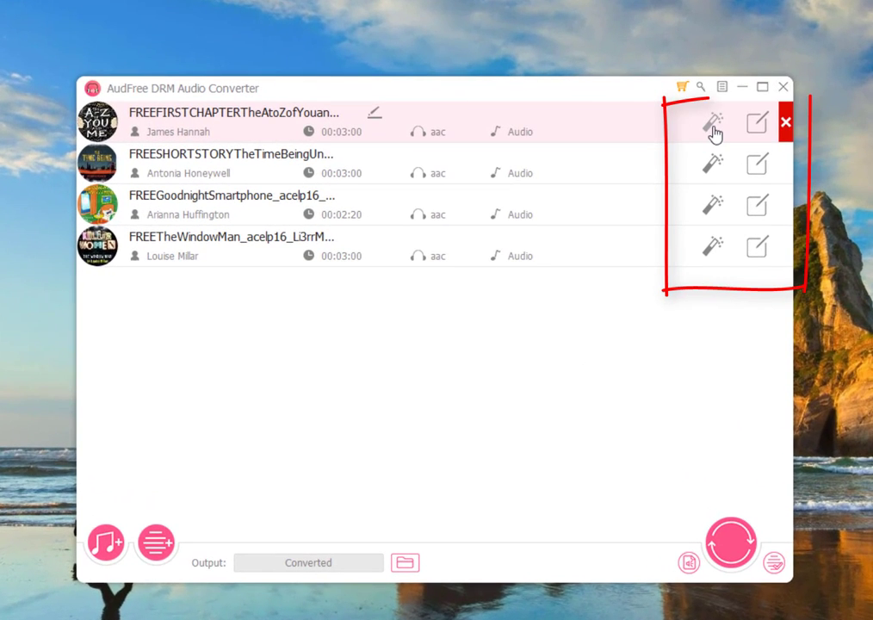
- Set the first track's audio effects to volume 75, speed 119 and pitch 91
left_click(713, 123)
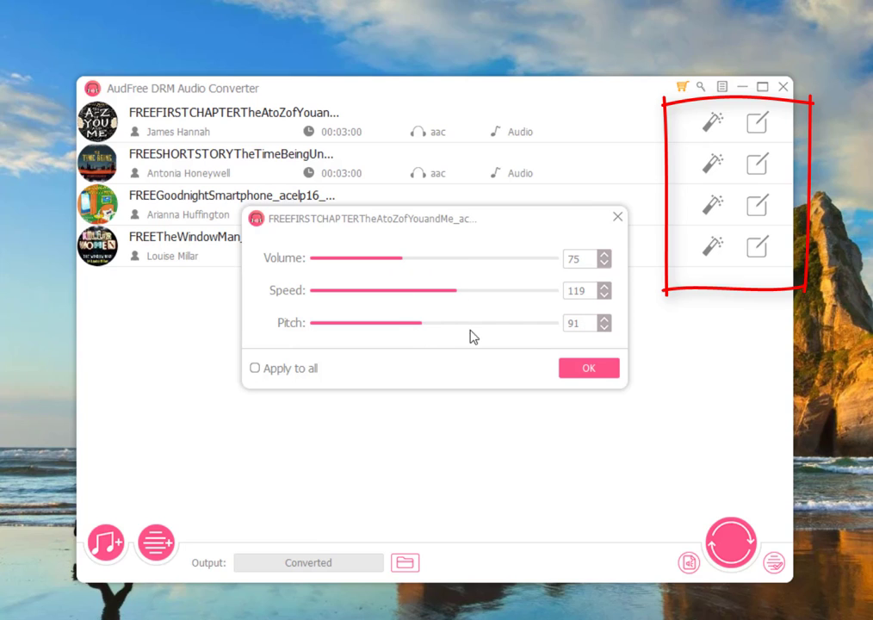
left_click(589, 369)
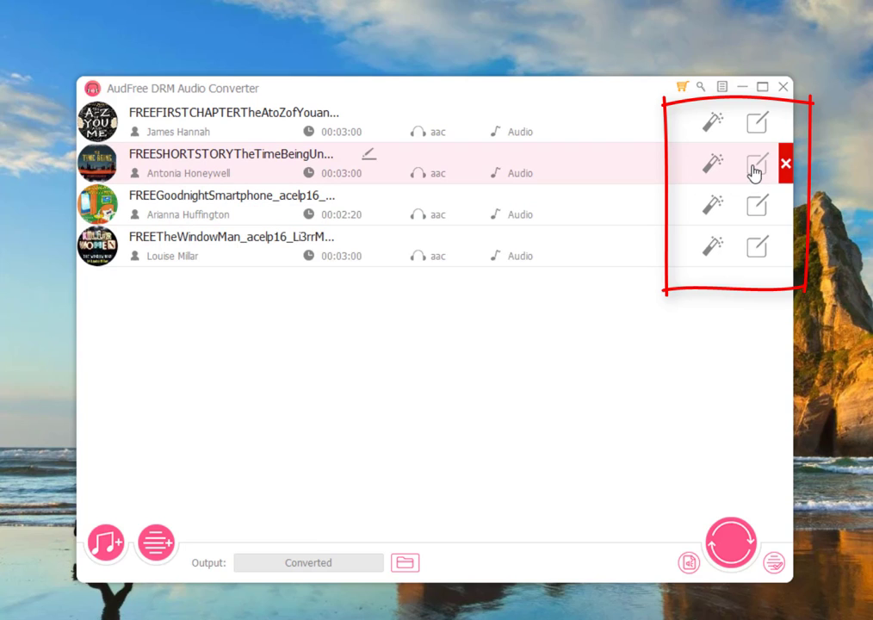
- Try the second track's split options, leave it at No split, and show its tag details
left_click(758, 162)
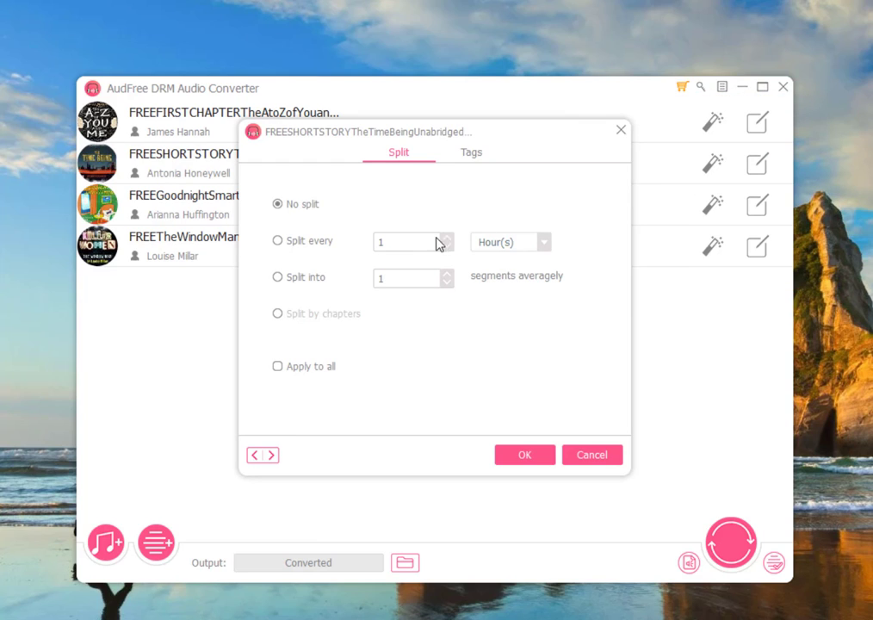
left_click(277, 241)
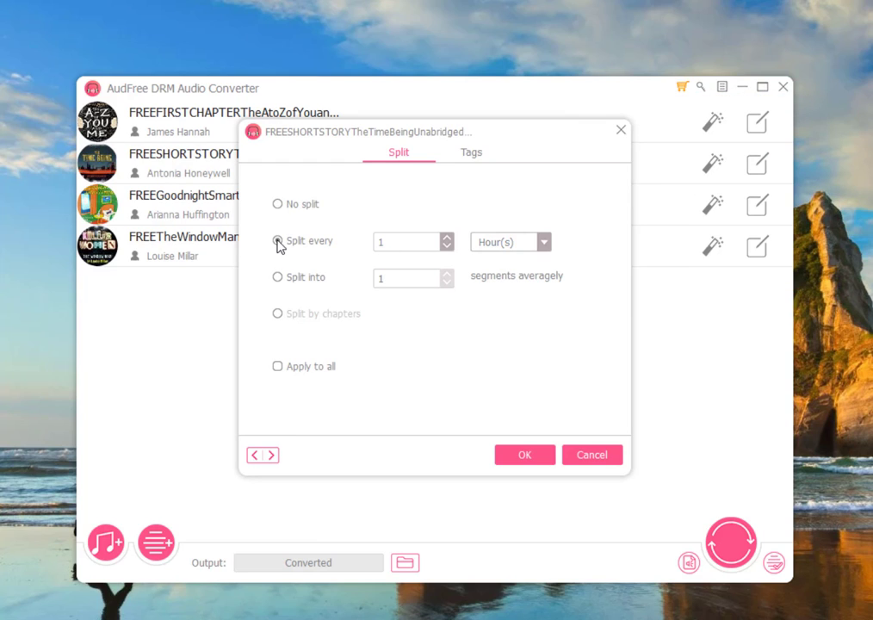
left_click(277, 277)
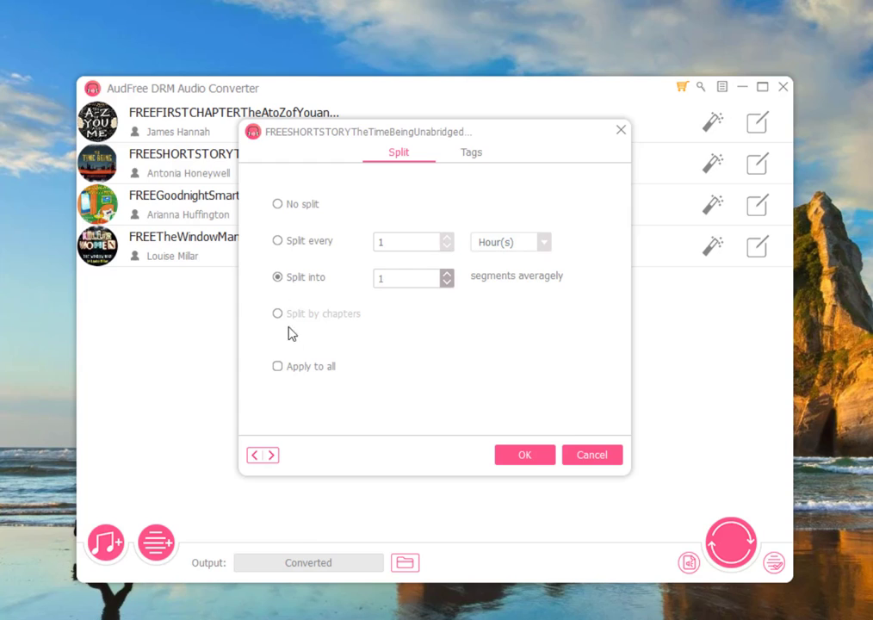
left_click(278, 365)
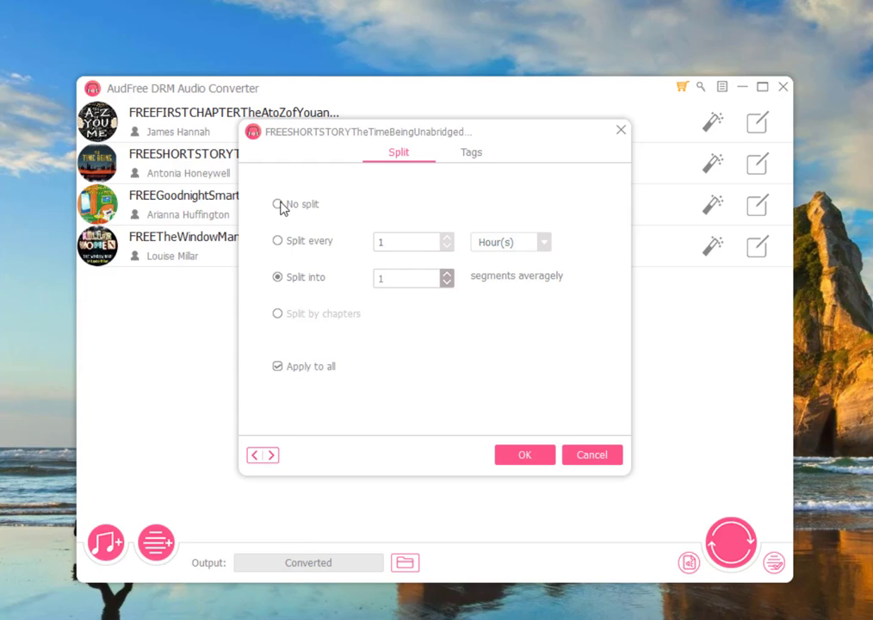
left_click(277, 203)
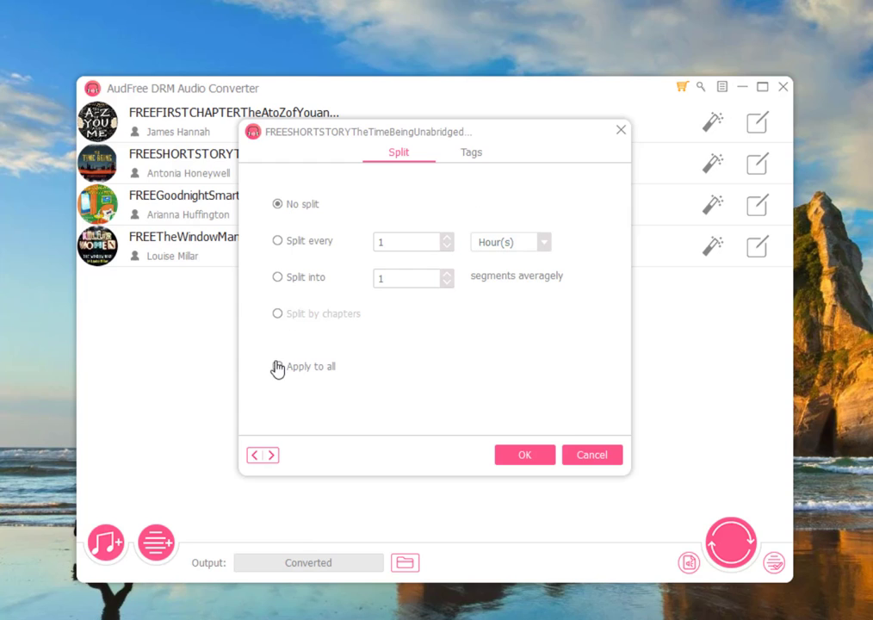
left_click(472, 151)
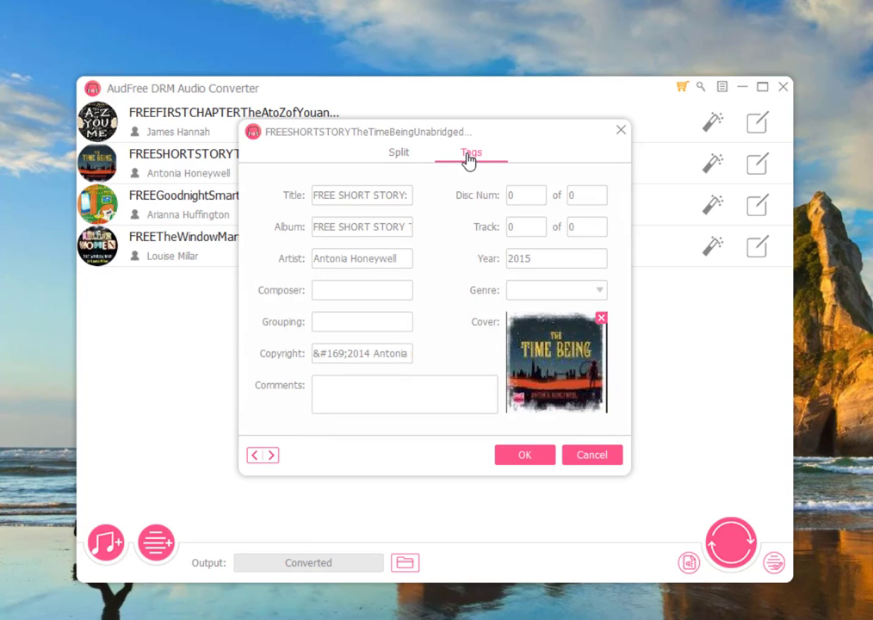
mouse_move(508, 258)
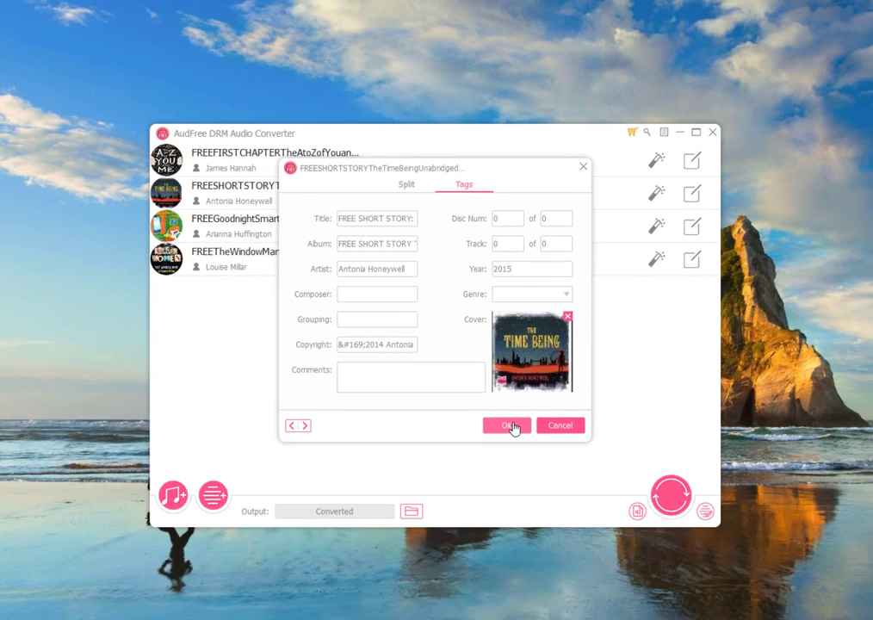
- Confirm the second track's tags, returning to the list of four AAC tracks
left_click(507, 424)
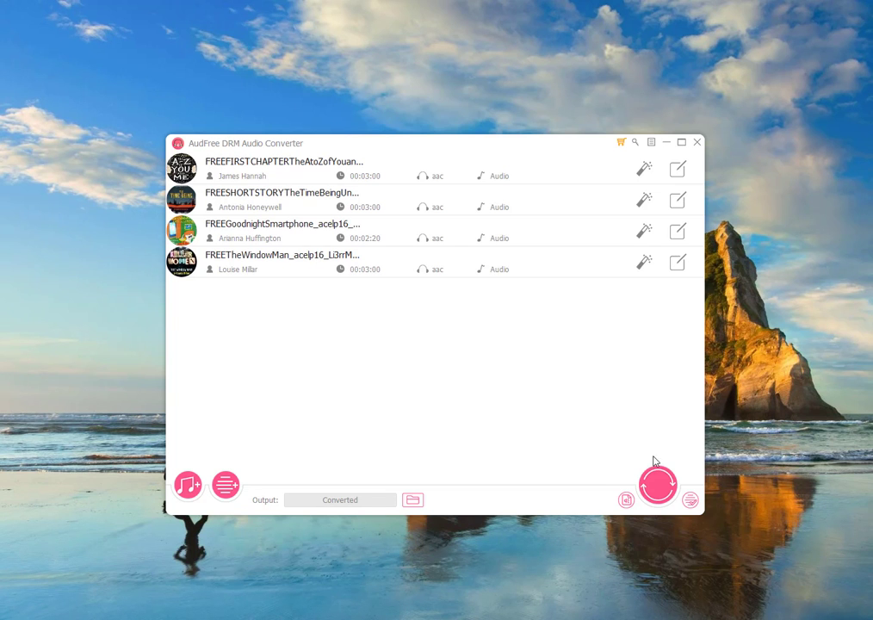
- Start converting the four audiobook tracks
left_click(658, 482)
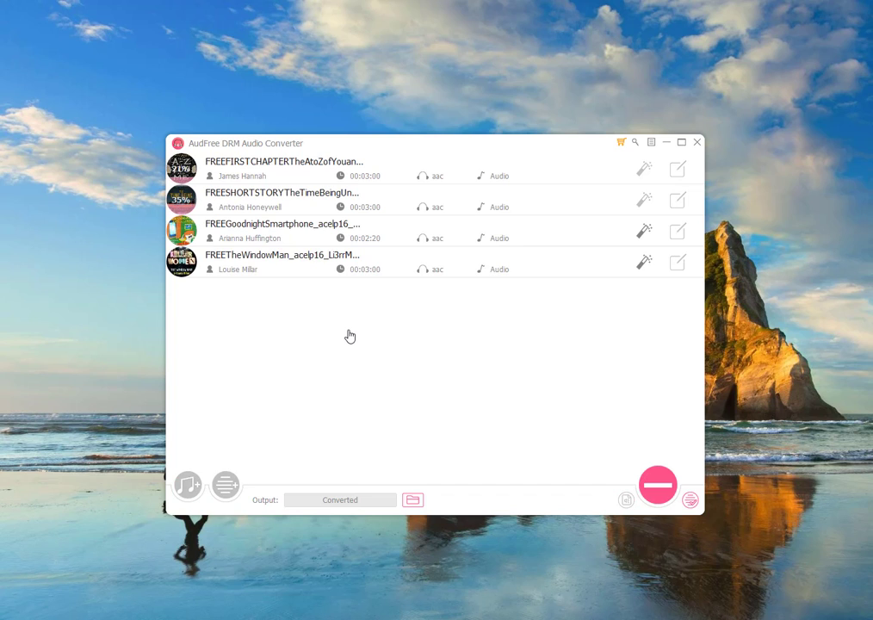